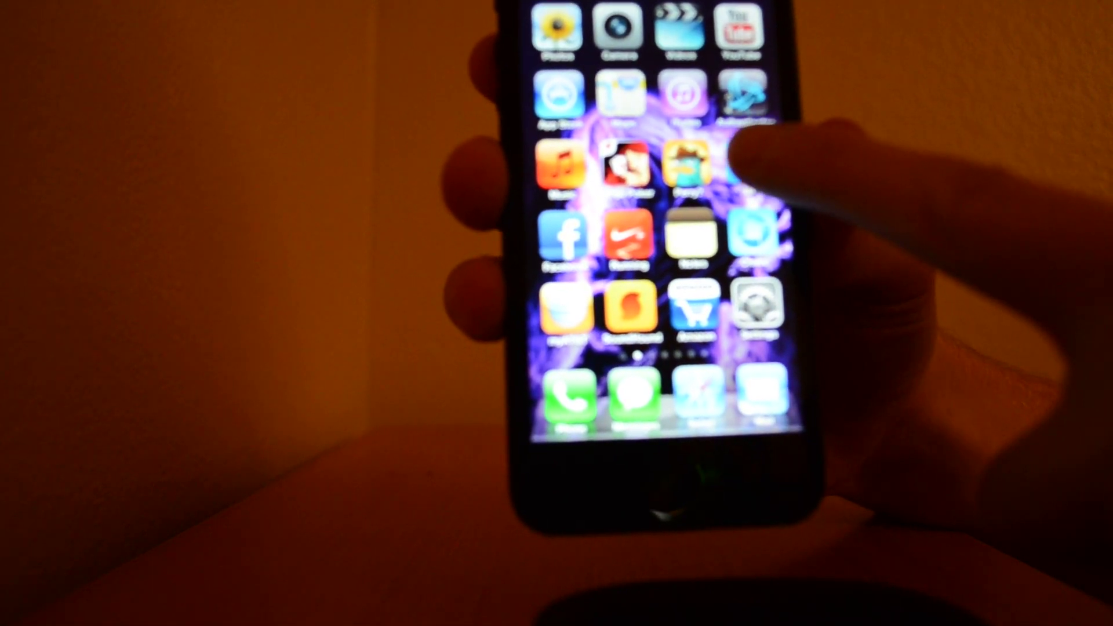
Step: Launch the UP app from the iPhone home screen to start band setup
{"action": "left_click", "coordinate": [685, 164]}
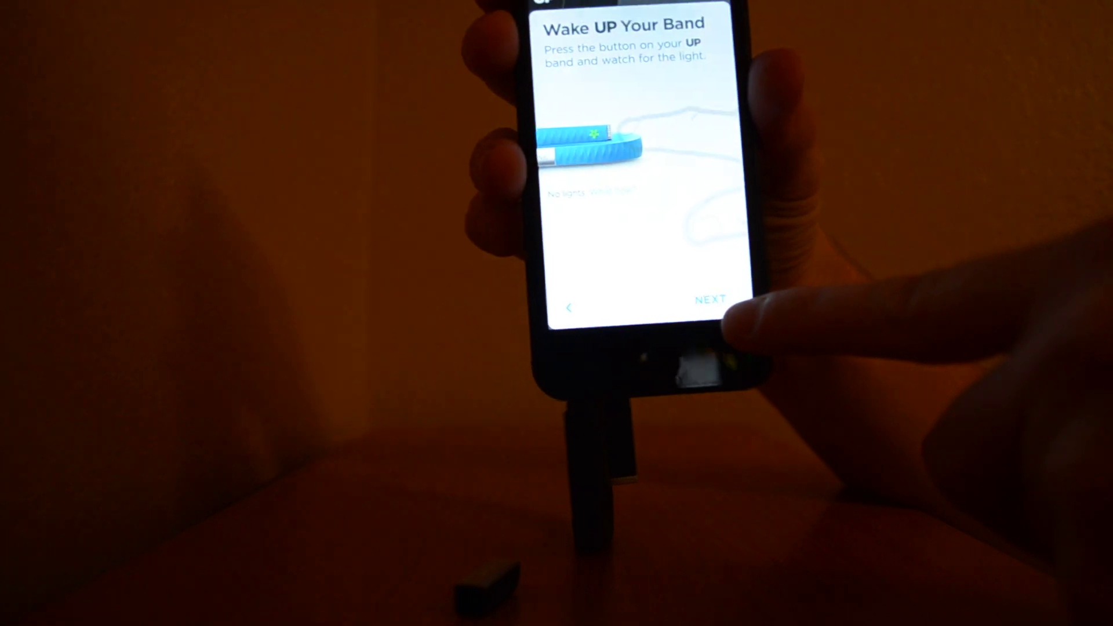
Step: Continue past 'Wake UP Your Band' with NEXT to reach the plug-in-your-band screen
{"action": "left_click", "coordinate": [709, 298]}
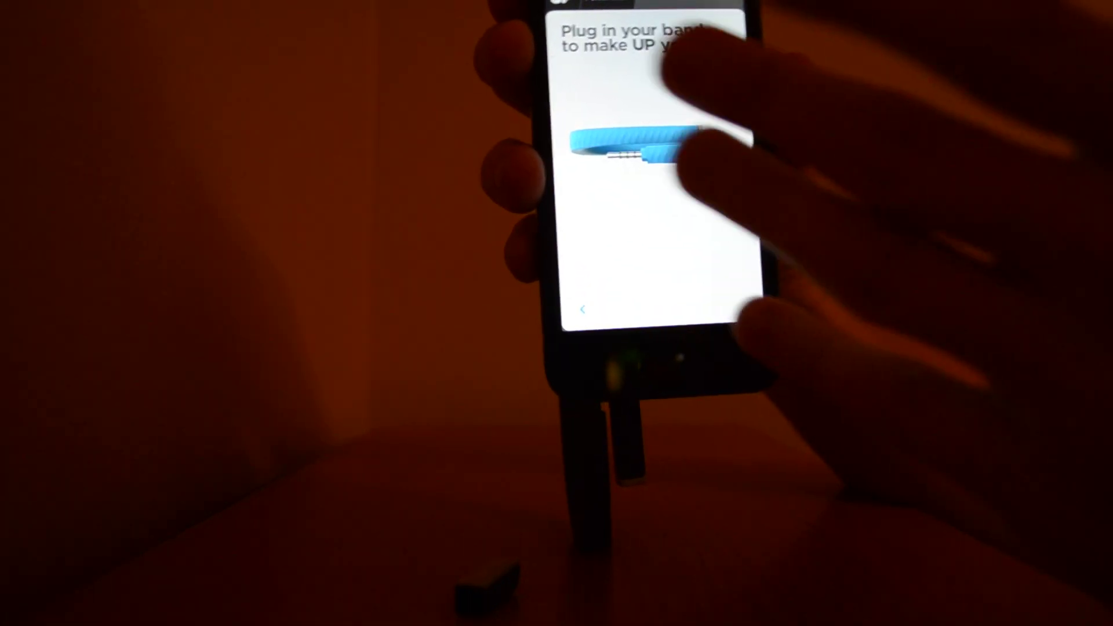